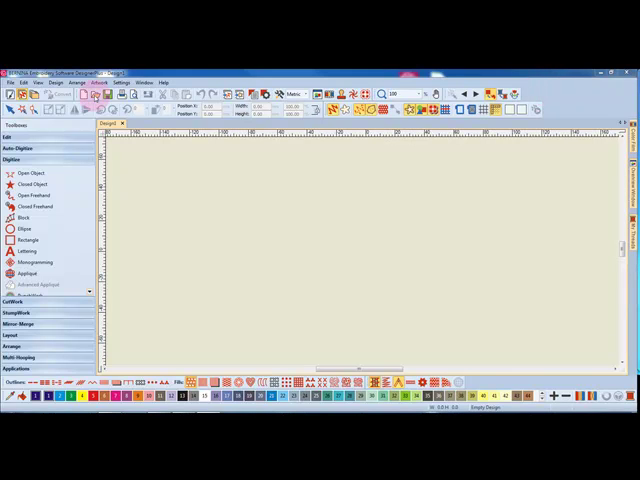
Choose flower design 12523-16.ART80 in the Arts & Crafts library for opening.
click(18, 95)
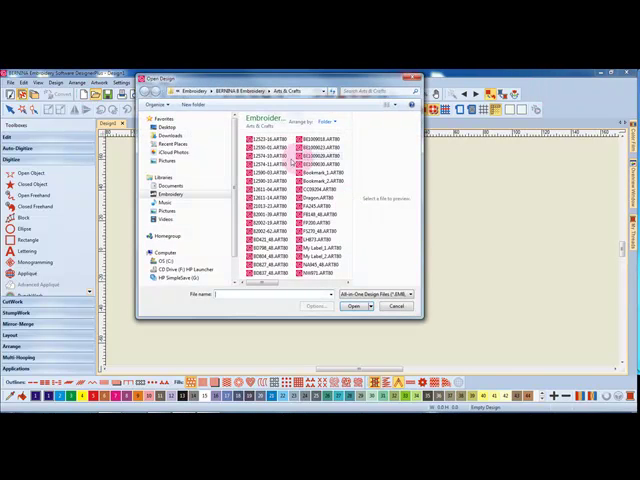
click(262, 132)
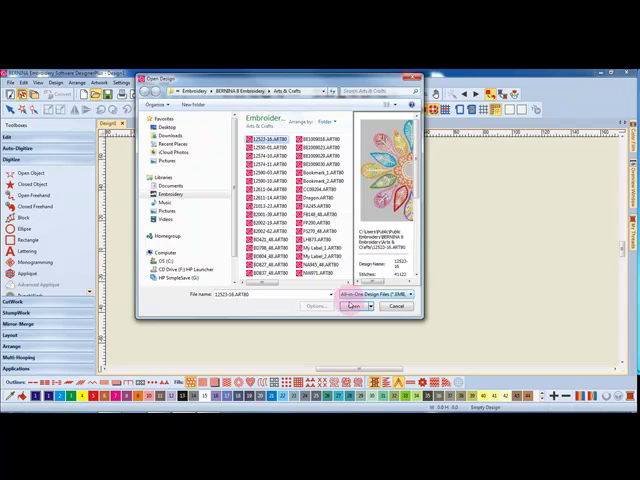
Load the selected 12523-16 flower design onto the canvas.
click(355, 307)
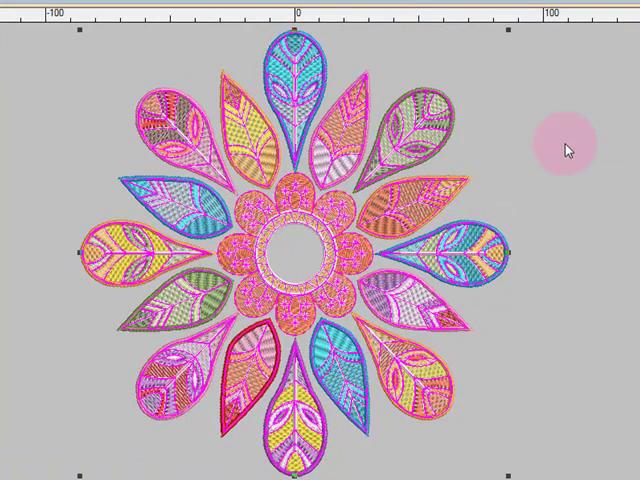
mouse_move(88, 68)
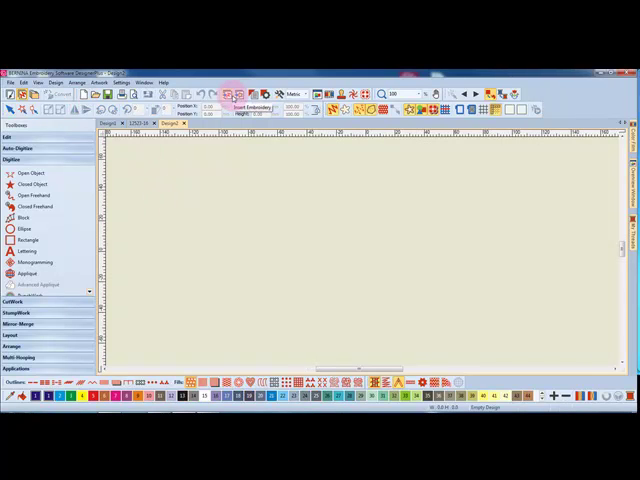
Insert the 12523-16.ART80 flower embroidery into the new blank design.
click(243, 107)
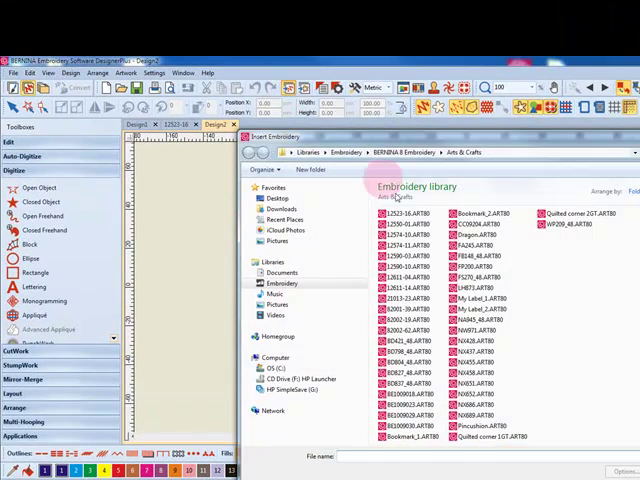
click(389, 213)
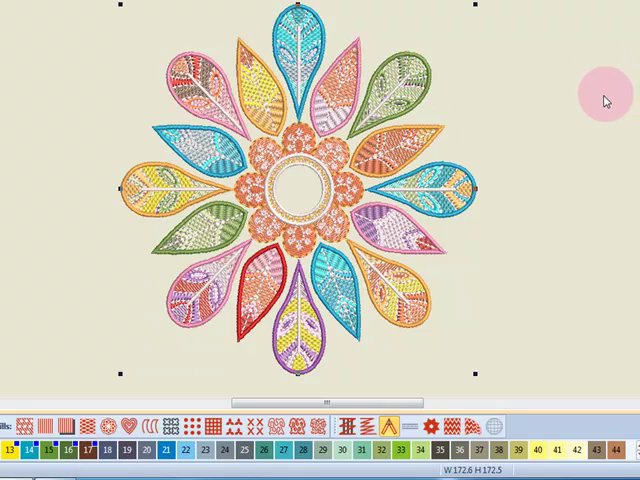
mouse_move(608, 105)
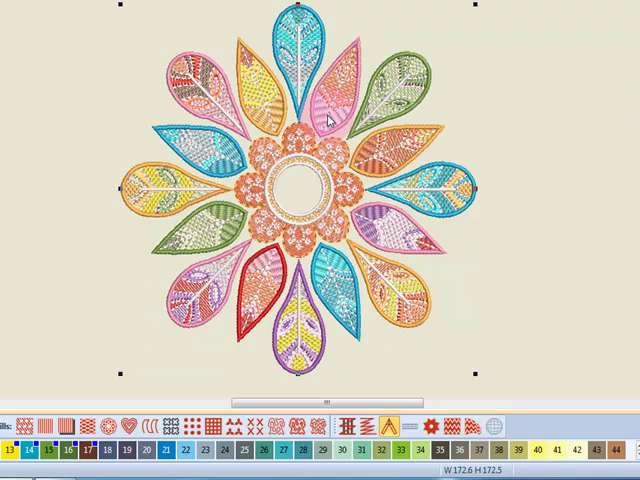
Ungroup the inserted flower and select a single petal to verify it.
right_click(328, 118)
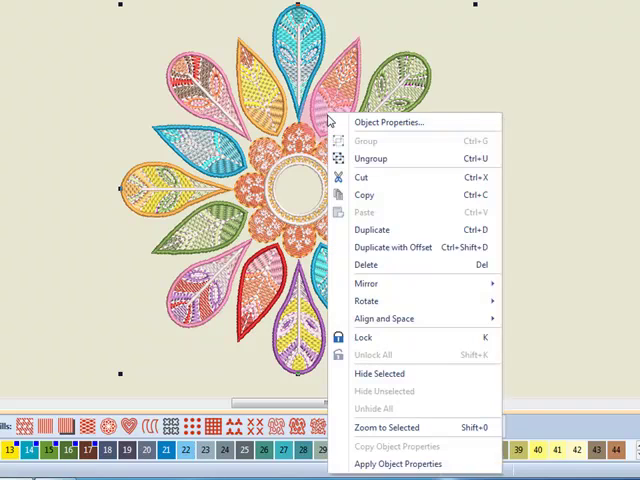
mouse_move(370, 158)
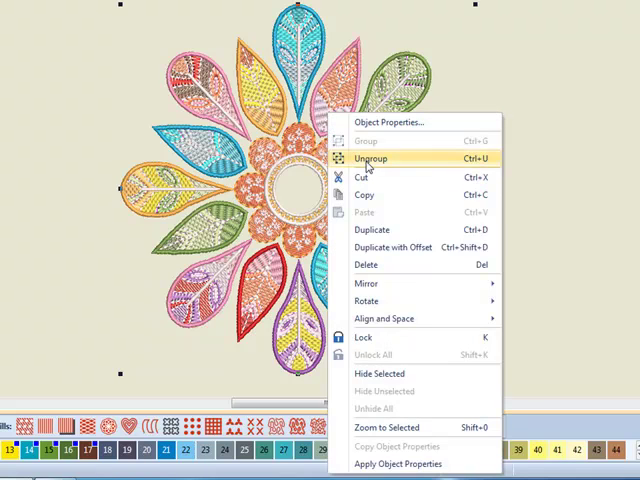
click(375, 158)
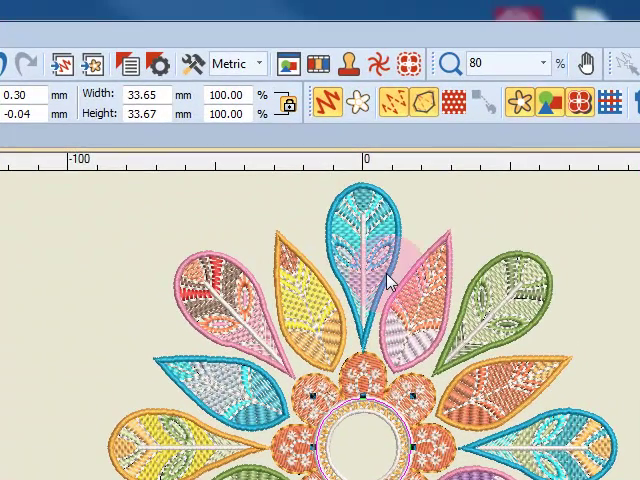
click(365, 255)
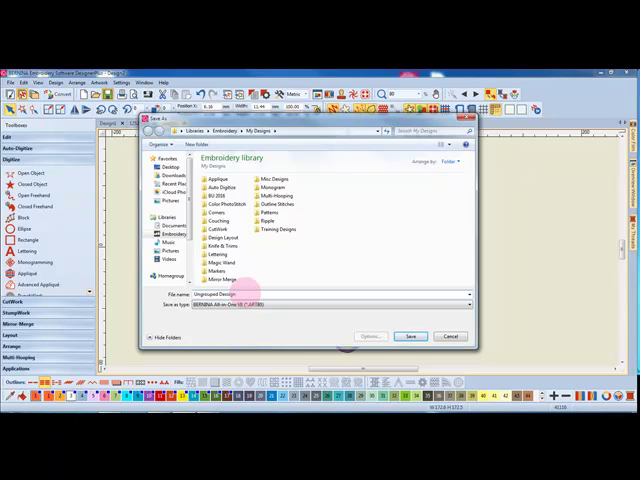
Save the ungrouped flower as 'Ungrouped Design' in My Designs.
click(230, 294)
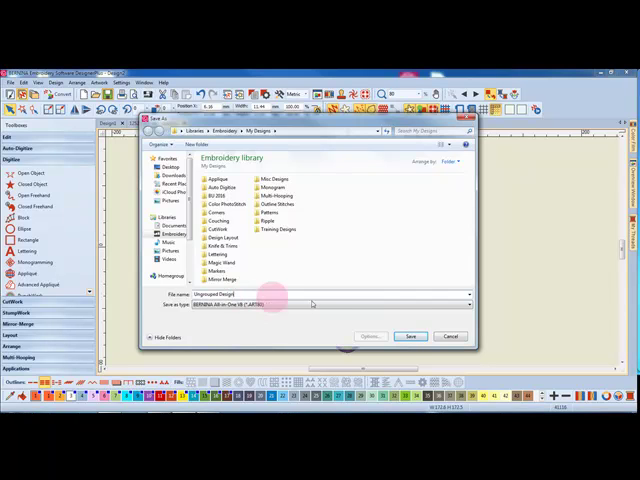
click(410, 336)
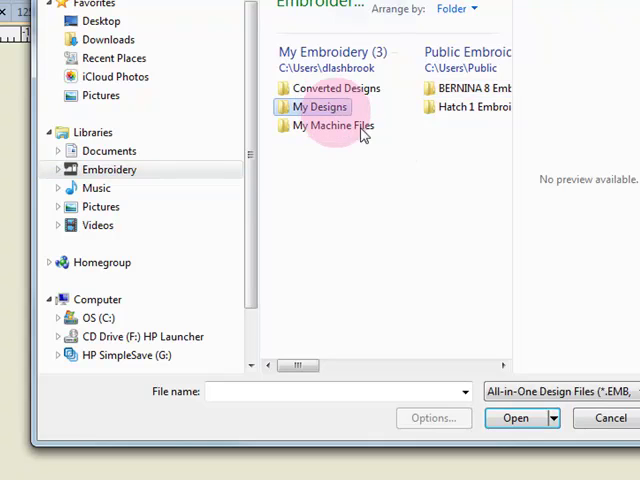
Reopen Ungrouped Design.ART80 from the My Designs folder.
double_click(320, 106)
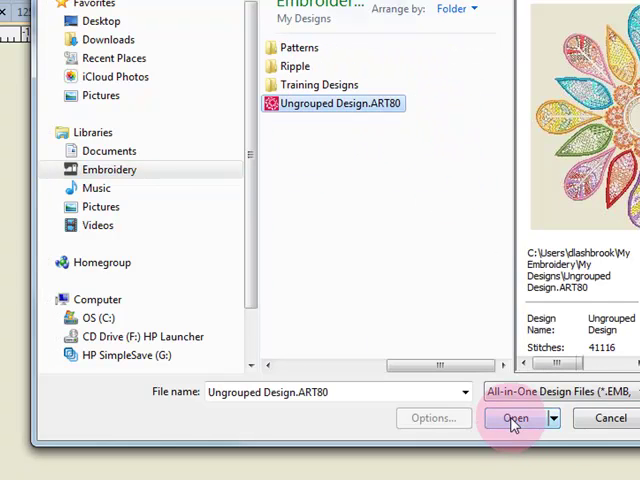
click(510, 418)
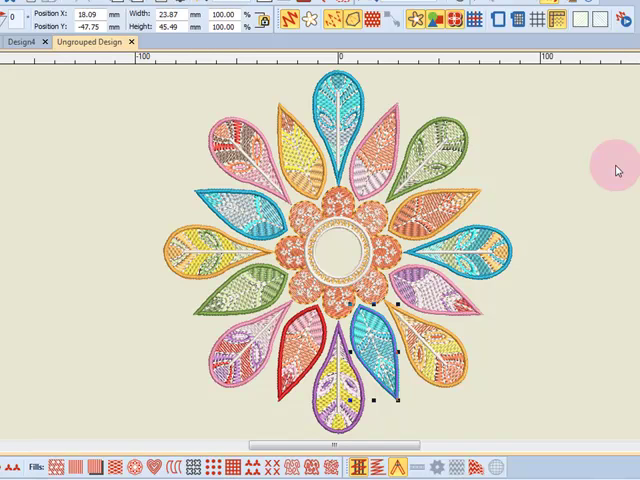
mouse_move(610, 170)
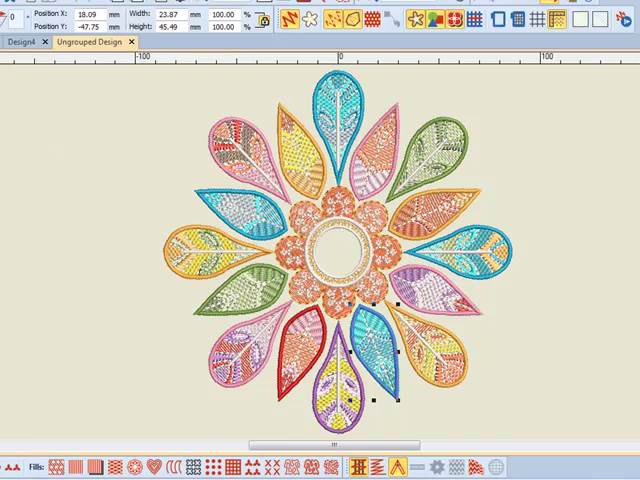
Turn off 'Group designs on insert' in the Options dialog and apply it.
click(176, 20)
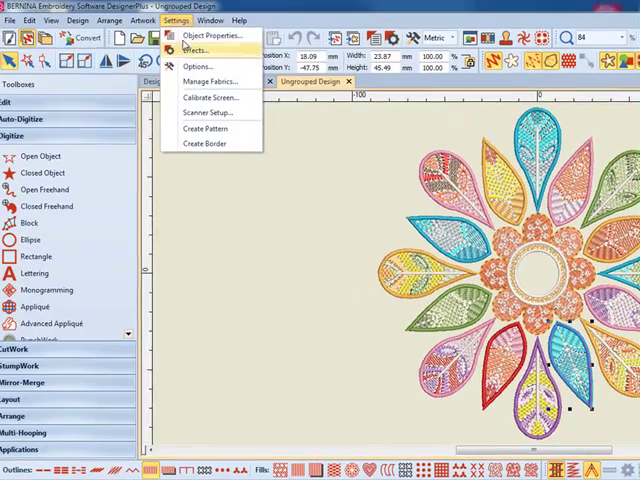
click(196, 66)
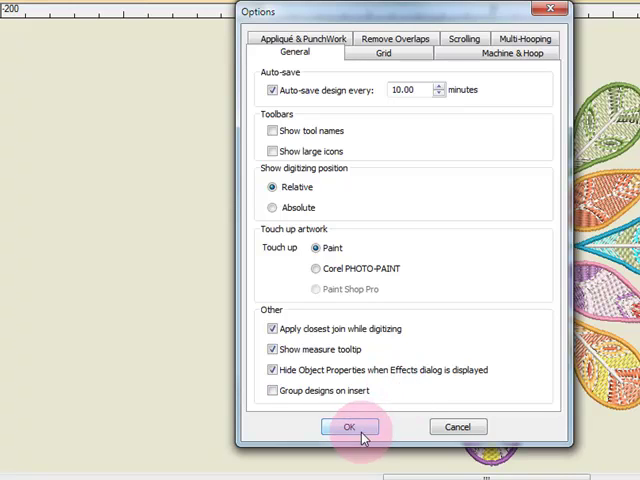
click(349, 427)
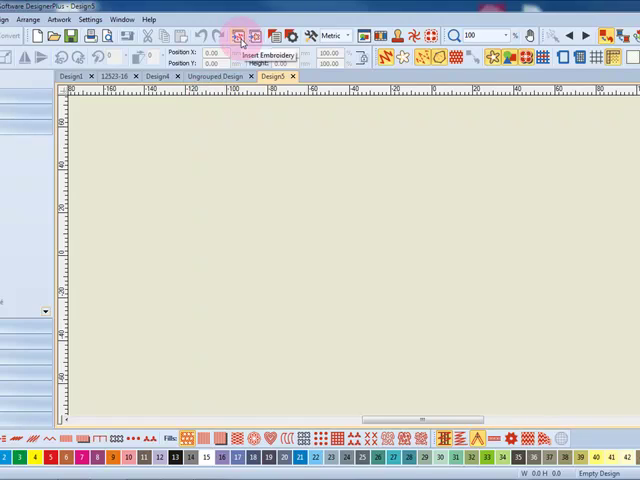
Start Insert Embroidery and browse to the Embroidery library.
click(245, 35)
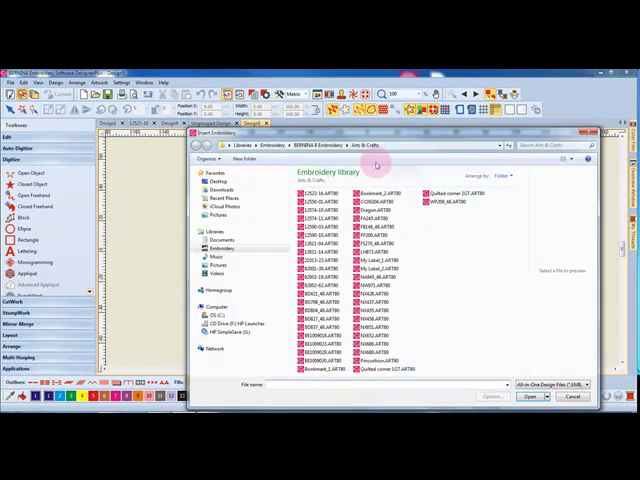
click(218, 248)
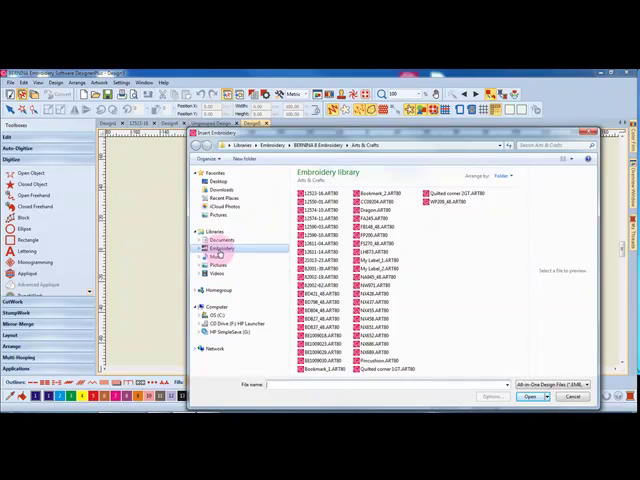